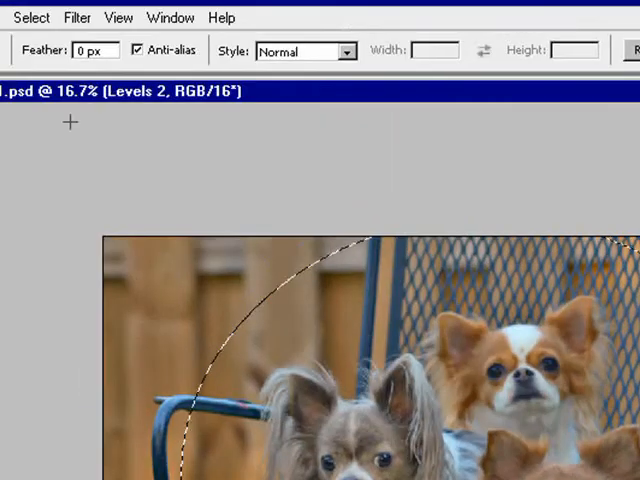
Step: Draw an elliptical marquee selection around the dogs
{"action": "left_click", "coordinate": [31, 17]}
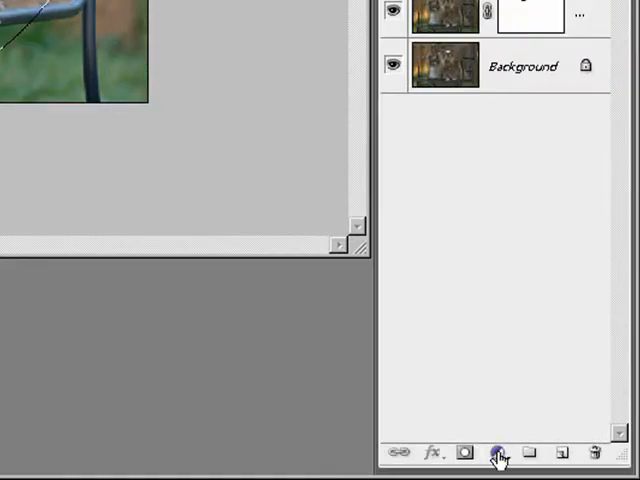
Step: Add a Solid Color fill layer set to black
{"action": "left_click", "coordinate": [499, 453]}
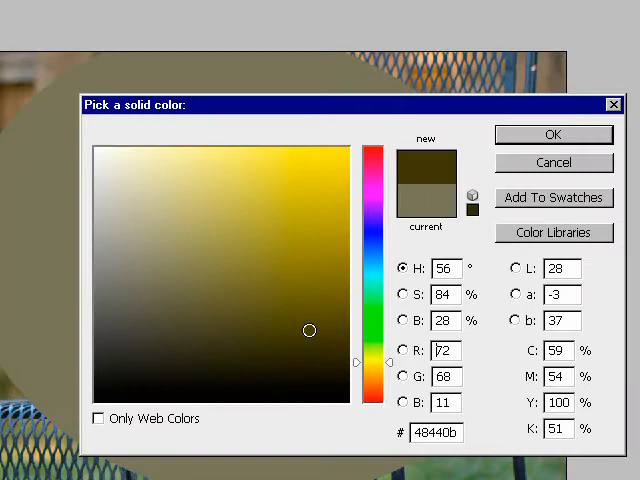
{"action": "left_click", "coordinate": [553, 134]}
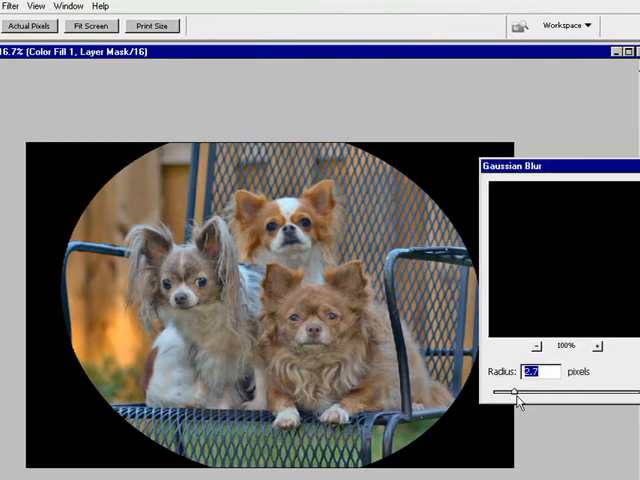
Step: Gaussian-blur the fill layer's mask with a radius of about 198 pixels
{"action": "left_click_drag", "start_coordinate": [518, 392], "coordinate": [578, 392]}
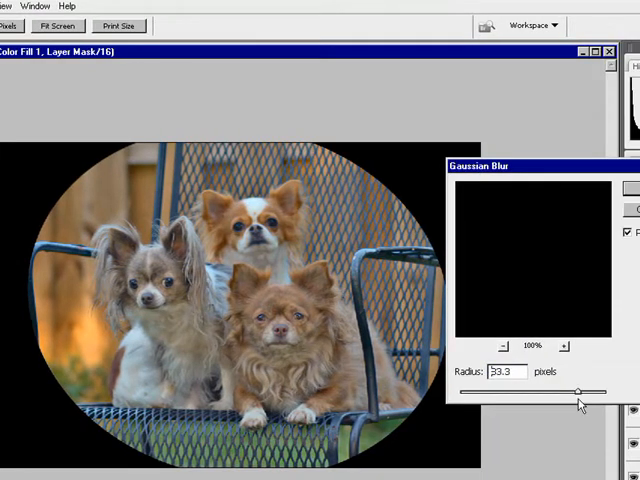
{"action": "left_click_drag", "start_coordinate": [578, 392], "coordinate": [594, 392]}
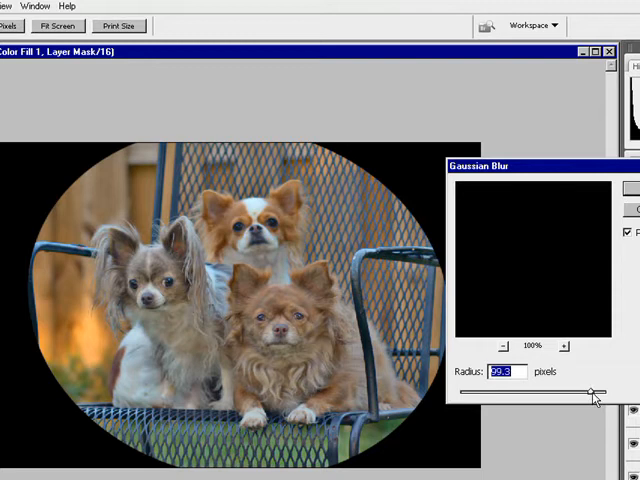
{"action": "left_click_drag", "start_coordinate": [595, 393], "coordinate": [600, 393]}
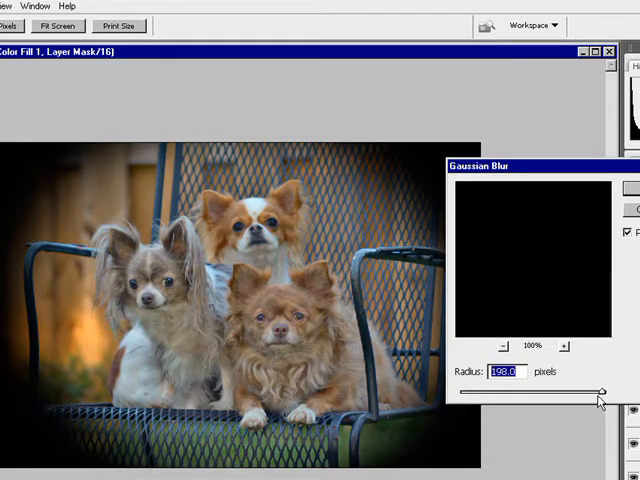
{"action": "left_click_drag", "start_coordinate": [595, 391], "coordinate": [603, 397]}
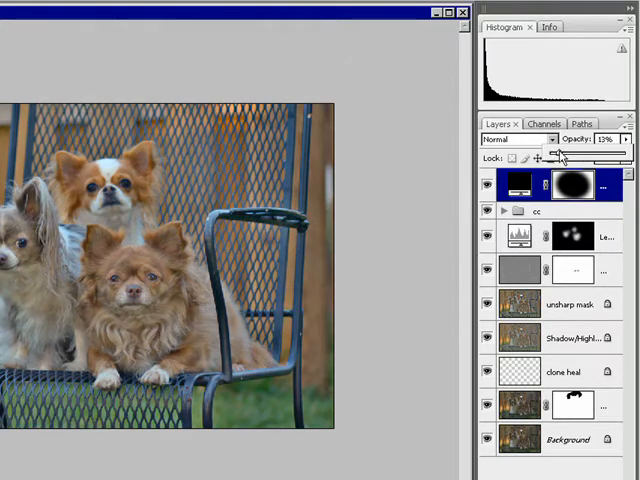
Step: Set the black Color Fill layer's opacity to 13%
{"action": "left_click_drag", "start_coordinate": [583, 150], "coordinate": [595, 150]}
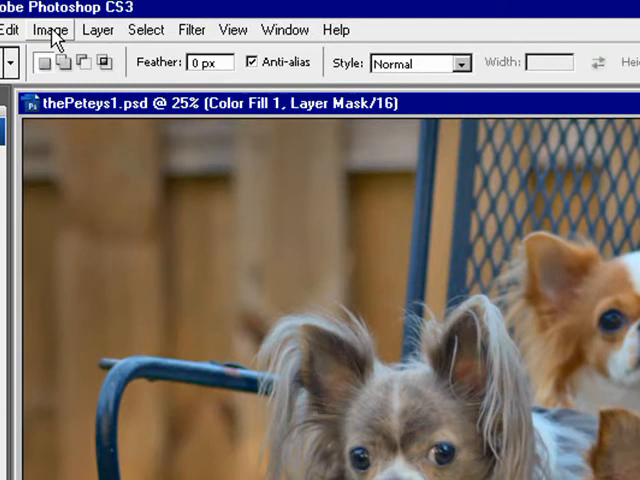
Step: Open Image > Image Size, showing 3888 × 2592 pixels at 240 ppi
{"action": "left_click", "coordinate": [58, 29]}
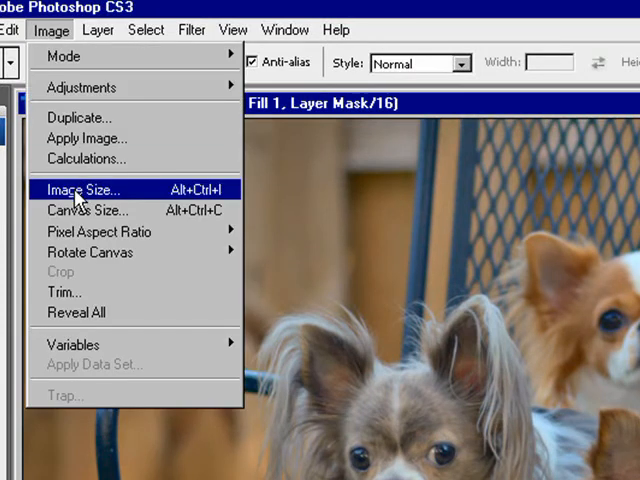
{"action": "left_click", "coordinate": [83, 190]}
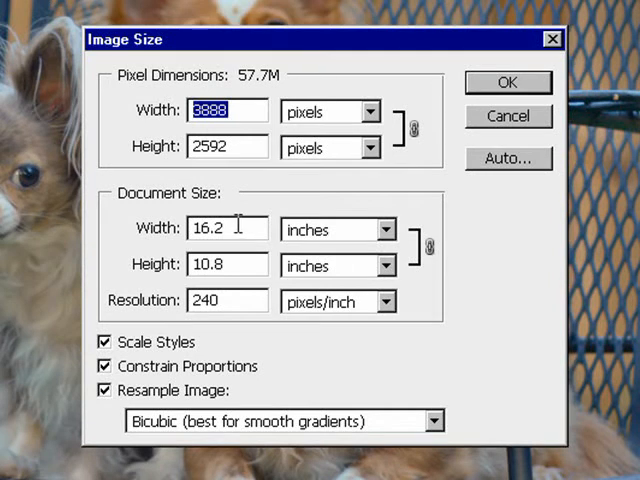
{"action": "mouse_move", "coordinate": [233, 264]}
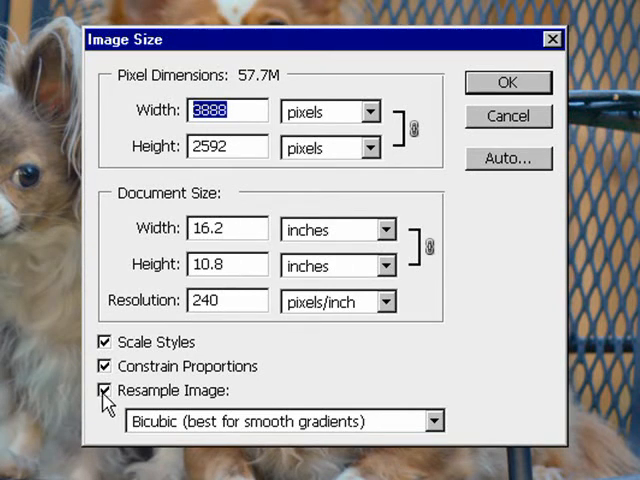
Step: With Resample Image off, try resolutions 140, 100, then 240 ppi (16.2 × 10.8 in)
{"action": "left_click", "coordinate": [105, 390]}
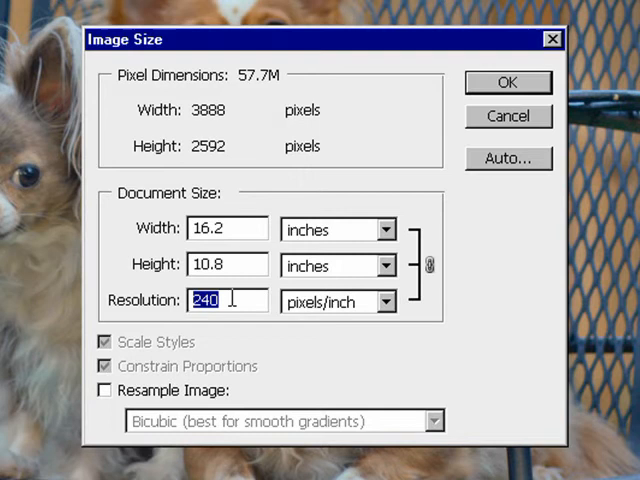
{"action": "mouse_move", "coordinate": [197, 367]}
{"action": "type", "text": "300"}
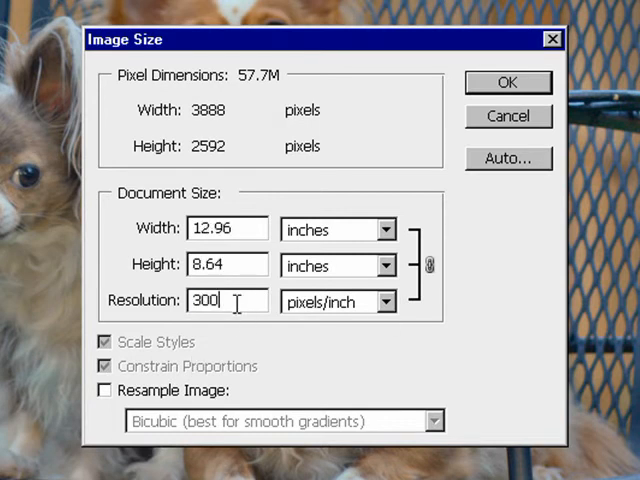
{"action": "type", "text": "1"}
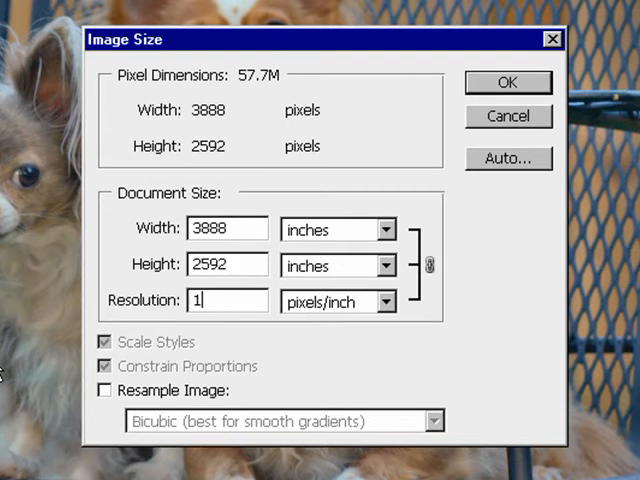
{"action": "type", "text": "40"}
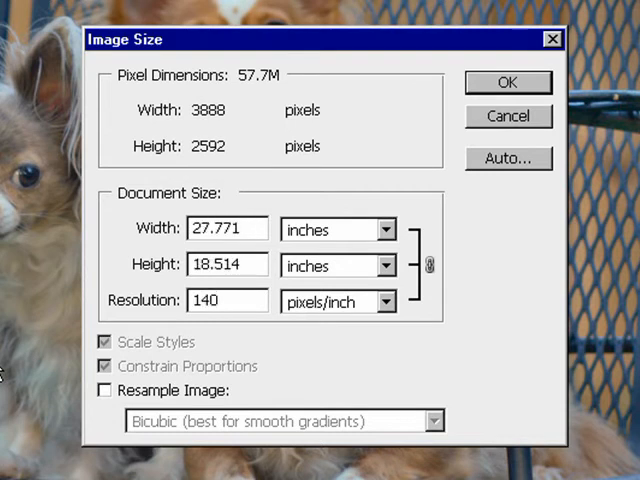
{"action": "mouse_move", "coordinate": [227, 300]}
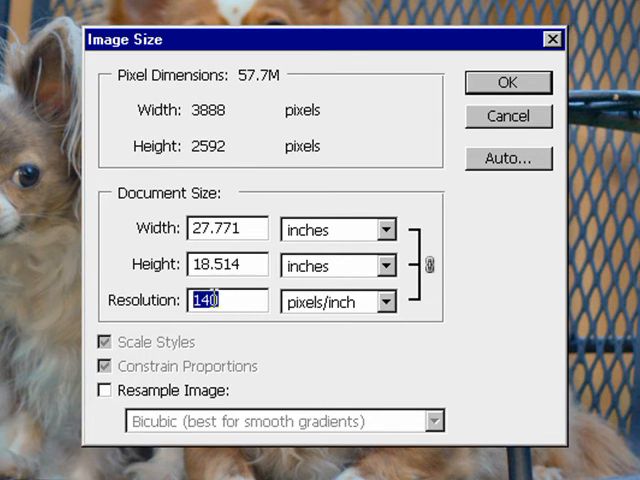
{"action": "type", "text": "10"}
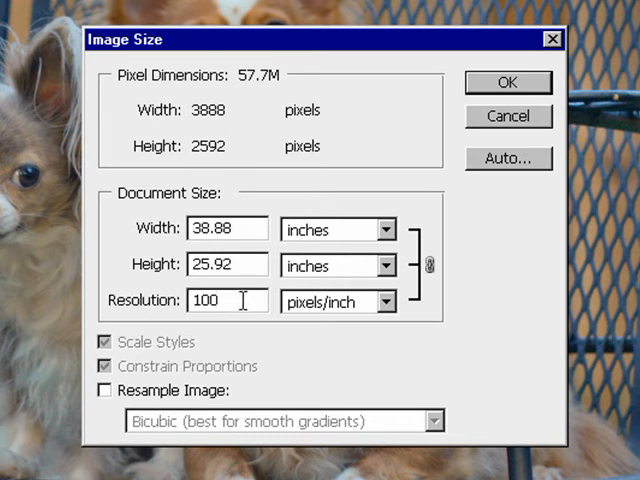
{"action": "type", "text": "2"}
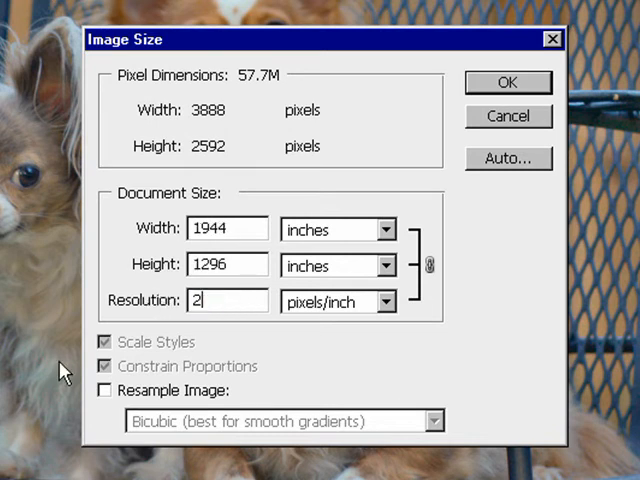
{"action": "type", "text": "40"}
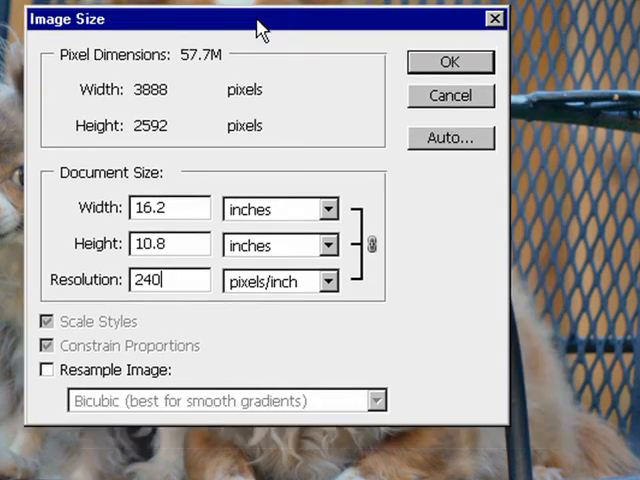
{"action": "left_click_drag", "start_coordinate": [260, 28], "coordinate": [295, 58]}
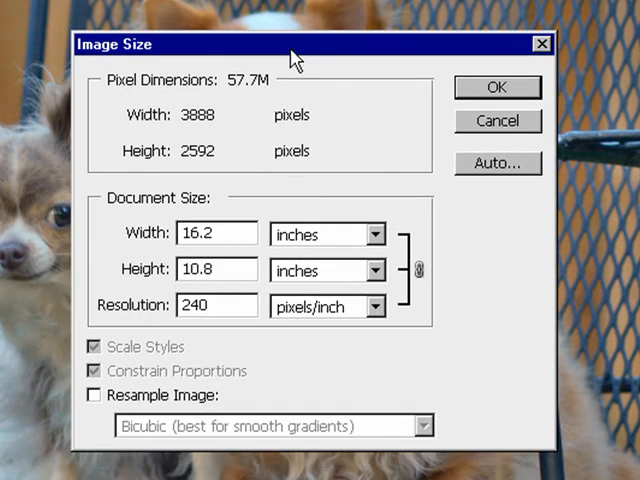
Step: Re-enable Resample Image and show the Nearest Neighbor, Bilinear and Bicubic options
{"action": "left_click", "coordinate": [92, 393]}
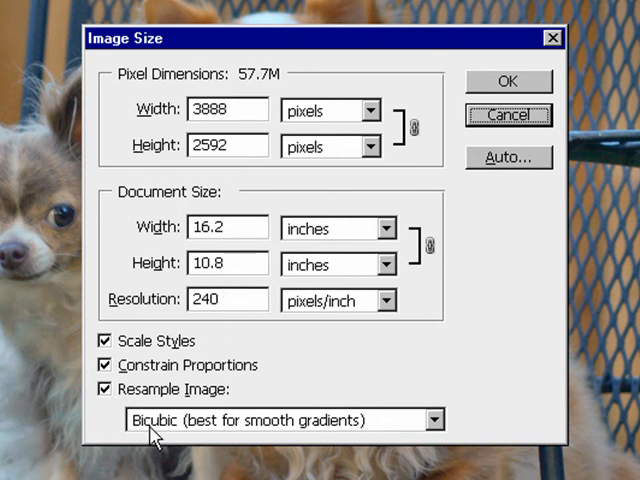
{"action": "left_click", "coordinate": [432, 420]}
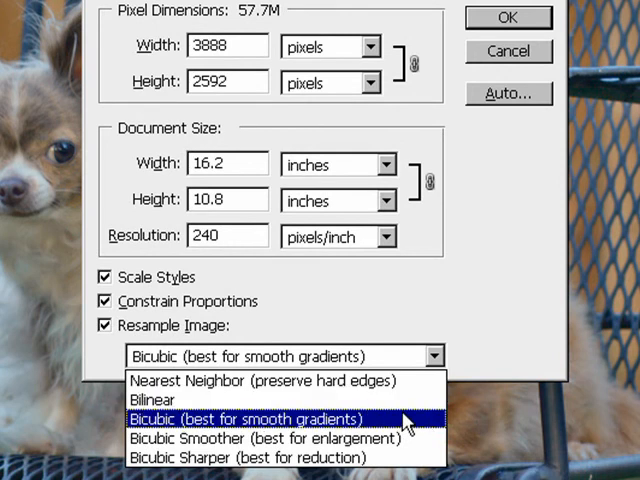